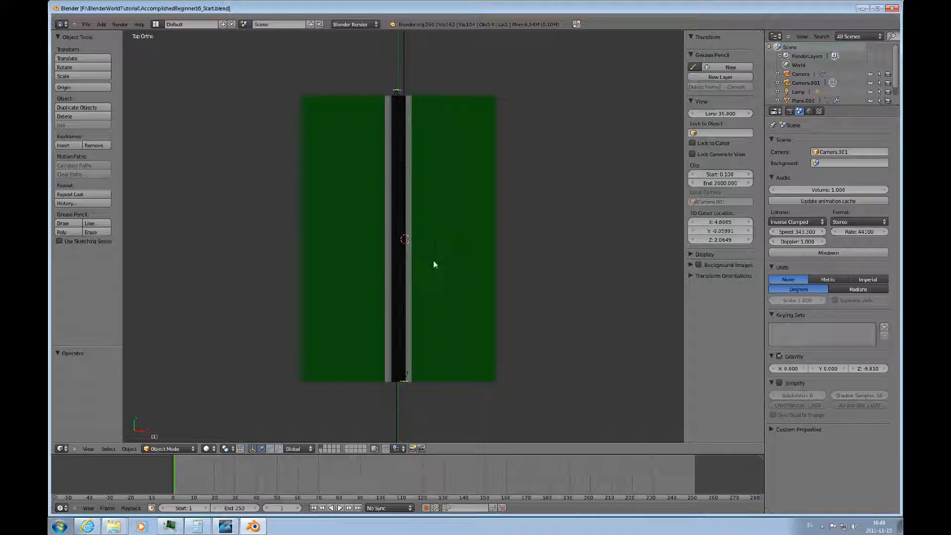
{"action": "mouse_move", "coordinate": [437, 223]}
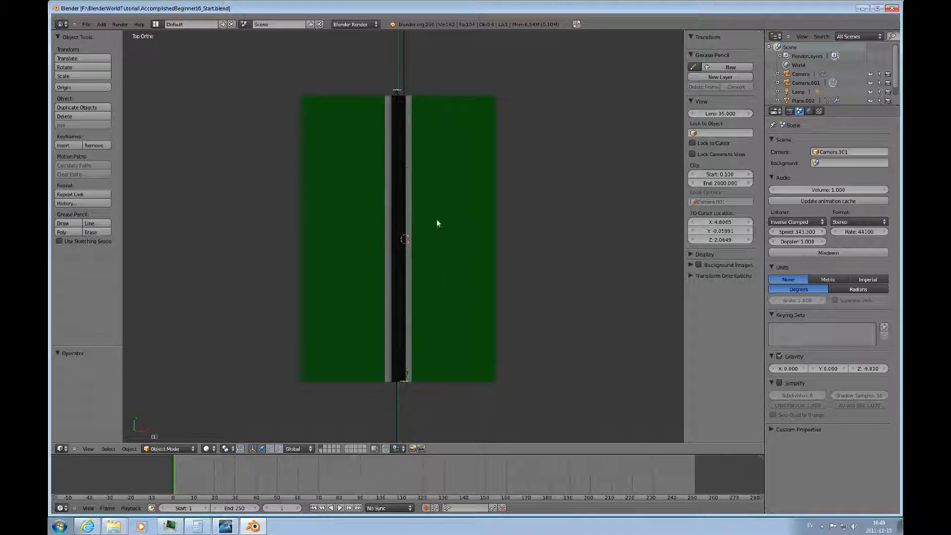
- Bring up the File menu to reach the Append command
{"action": "left_click", "coordinate": [86, 24]}
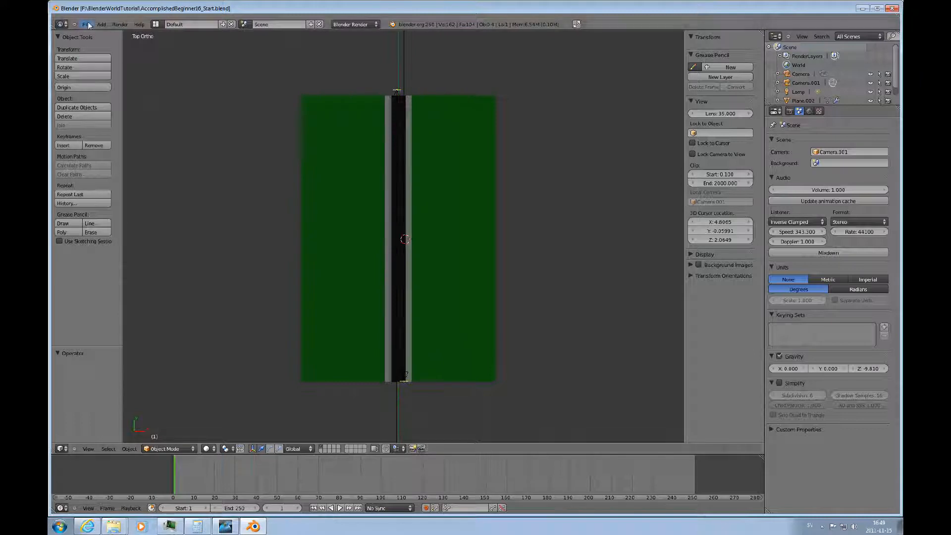
{"action": "left_click", "coordinate": [87, 24]}
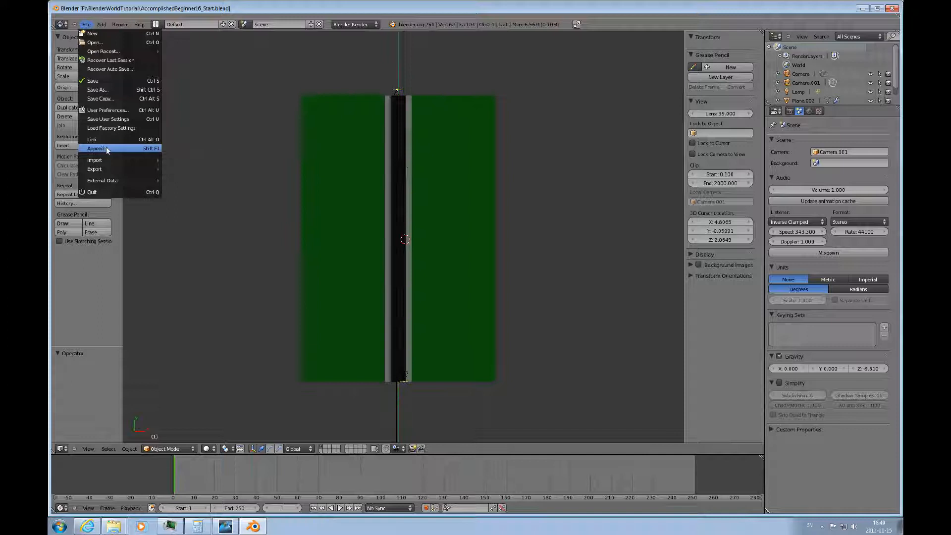
- Append from the tutorial .blend in F:\BlenderAppendLinkTutorial and enter its Object collection for the Figure
{"action": "left_click", "coordinate": [96, 148]}
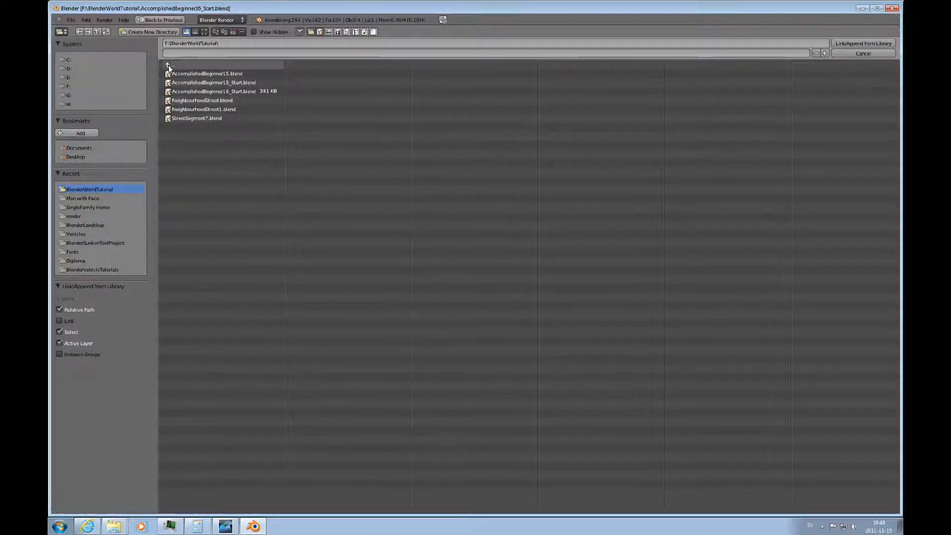
{"action": "left_click", "coordinate": [69, 86]}
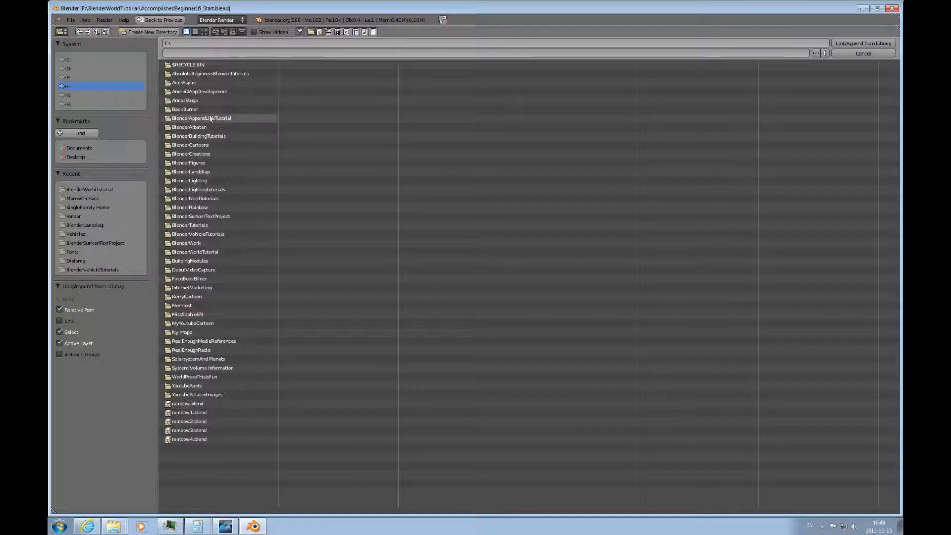
{"action": "double_click", "coordinate": [201, 118]}
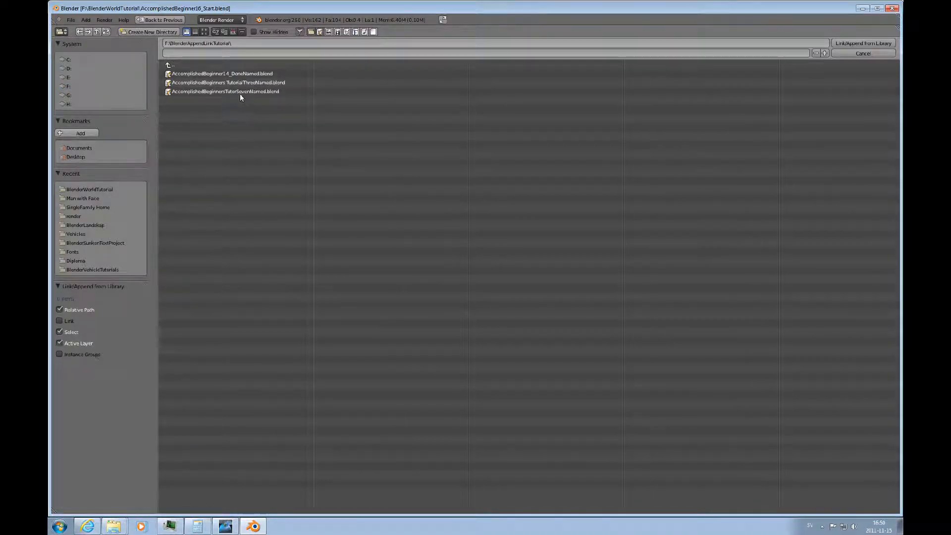
{"action": "double_click", "coordinate": [228, 82]}
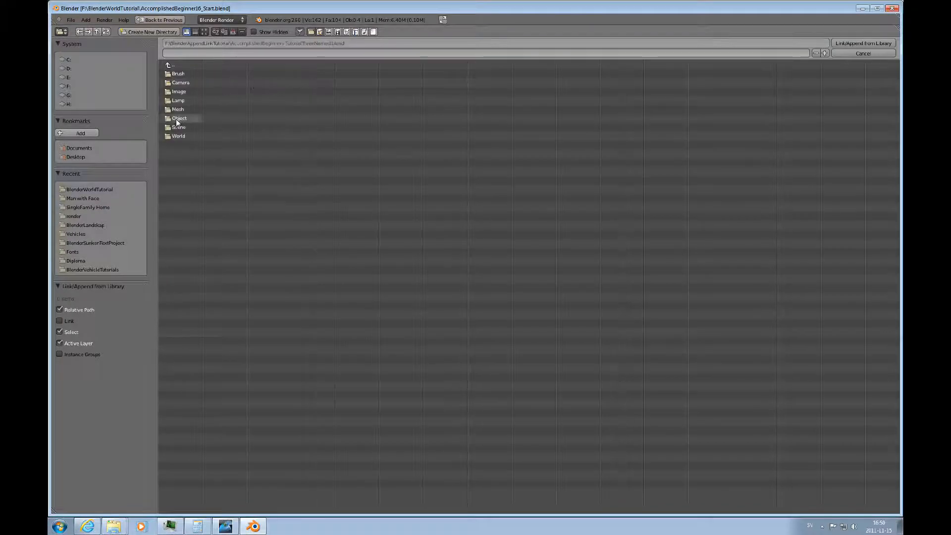
{"action": "double_click", "coordinate": [180, 118]}
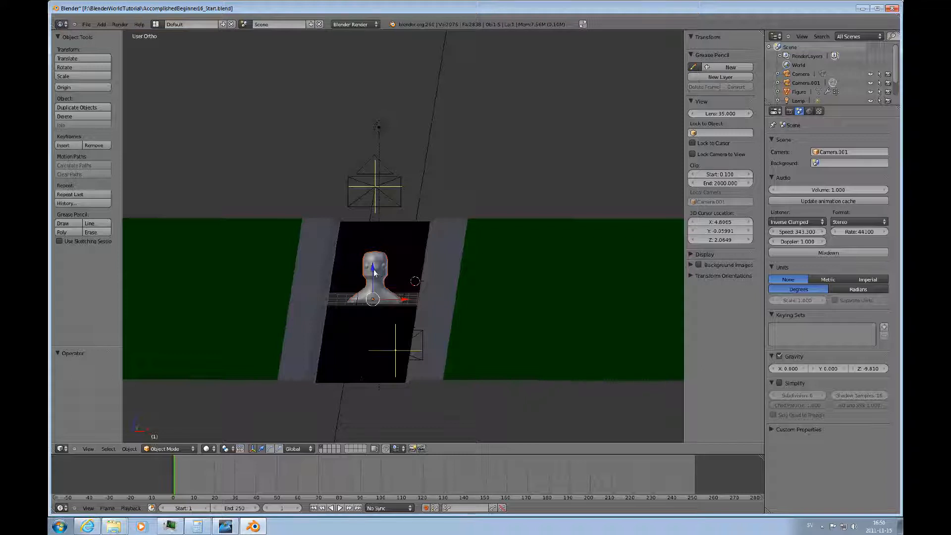
{"action": "mouse_move", "coordinate": [389, 297]}
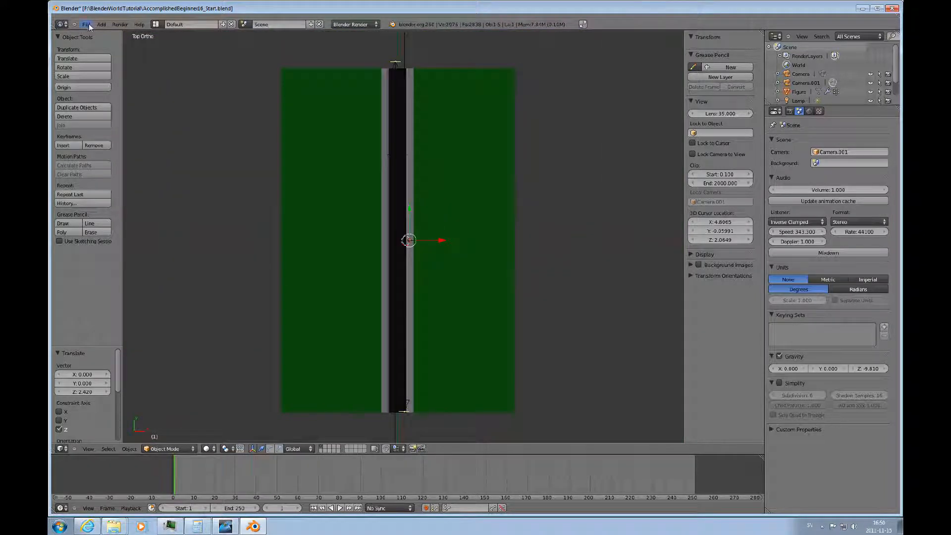
- Start another append and browse into the house tutorial .blend's Object collection
{"action": "left_click", "coordinate": [85, 24]}
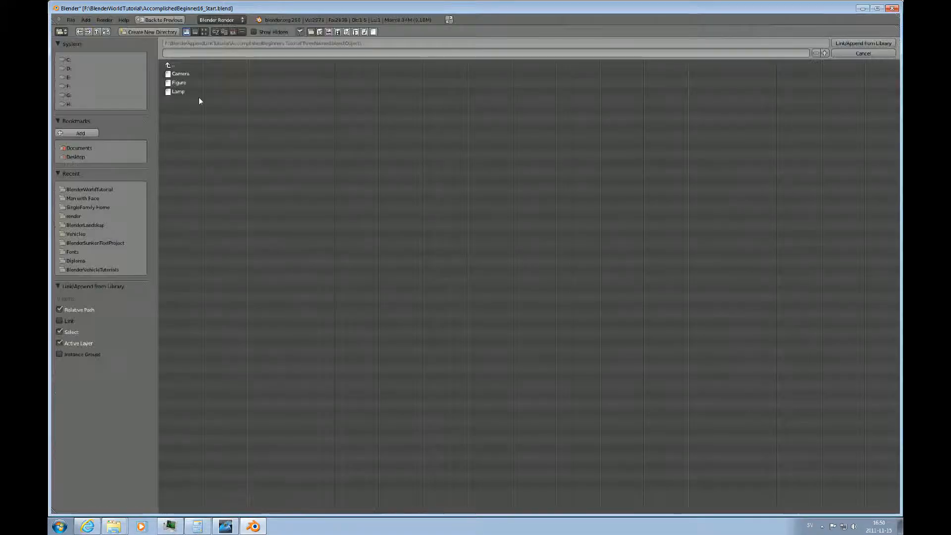
{"action": "left_click", "coordinate": [173, 66]}
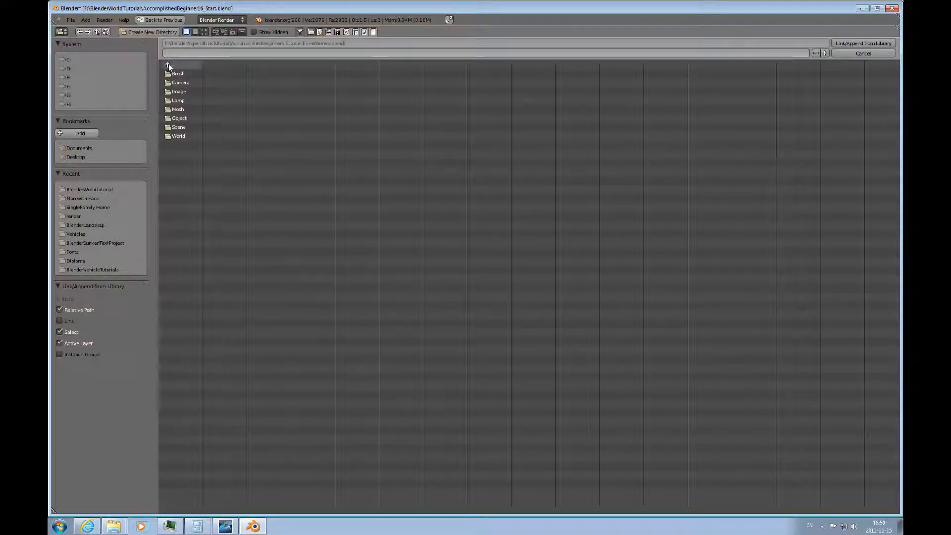
{"action": "left_click", "coordinate": [172, 65]}
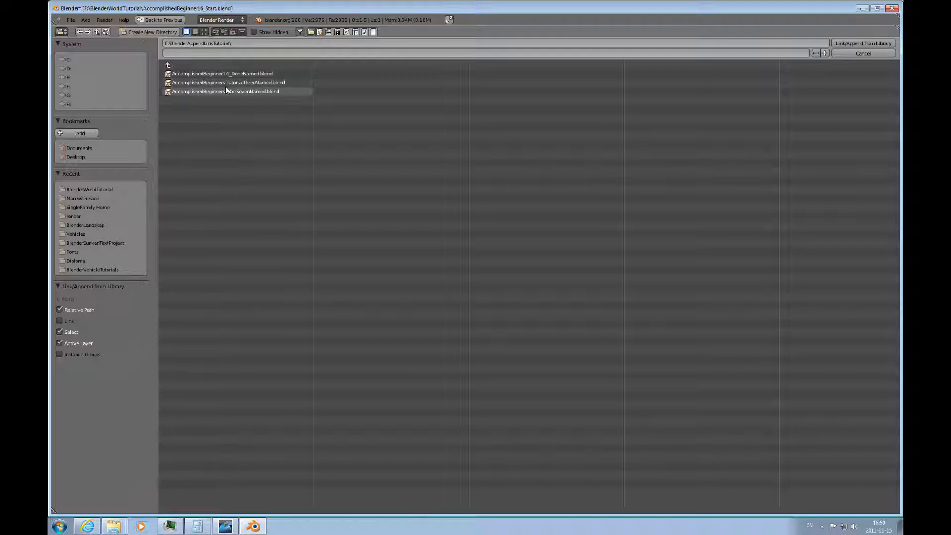
{"action": "double_click", "coordinate": [224, 91]}
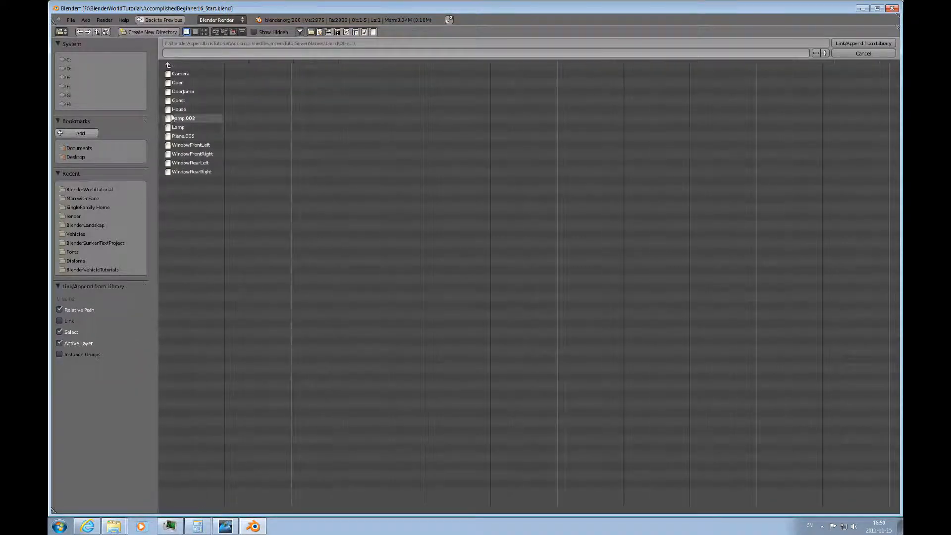
- Select Door, Doorjamb and House together and append them into the street scene
{"action": "left_click", "coordinate": [178, 82]}
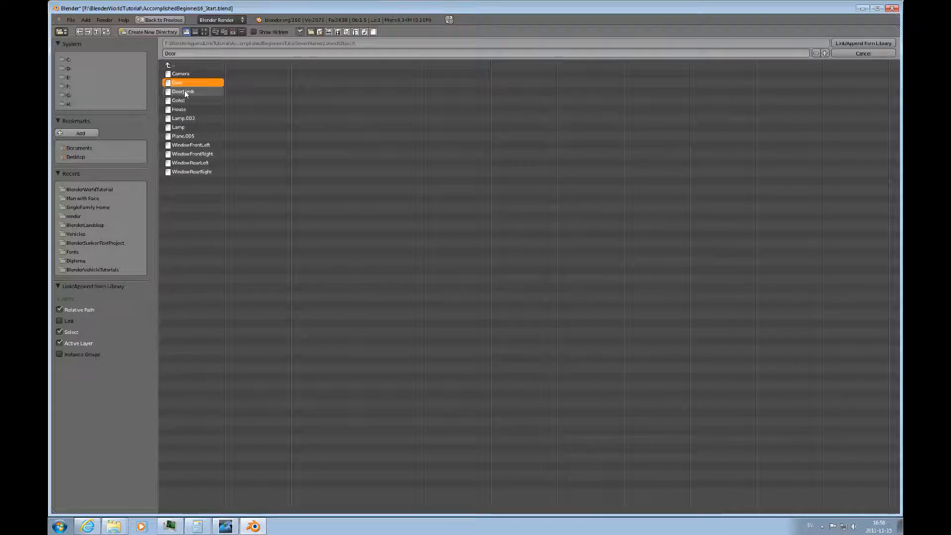
{"action": "left_click", "coordinate": [183, 91]}
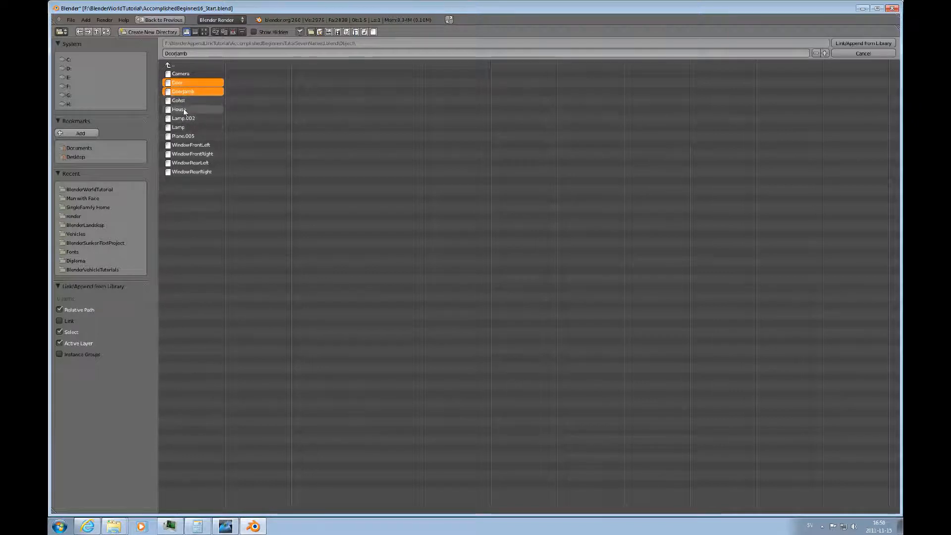
{"action": "left_click", "coordinate": [192, 154]}
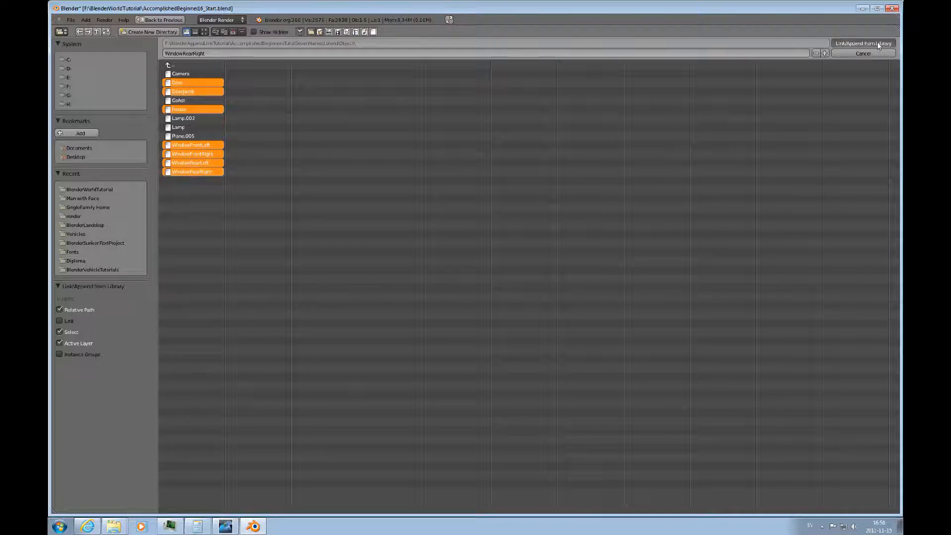
{"action": "left_click", "coordinate": [862, 42]}
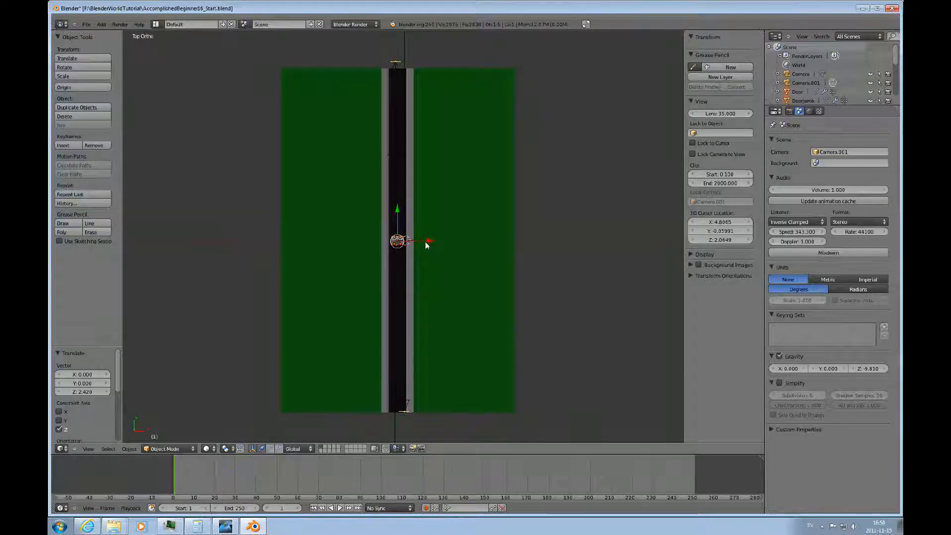
- Move the duplicated house with door and windows to the right of the road beside the street
{"action": "left_click_drag", "start_coordinate": [398, 241], "coordinate": [550, 240]}
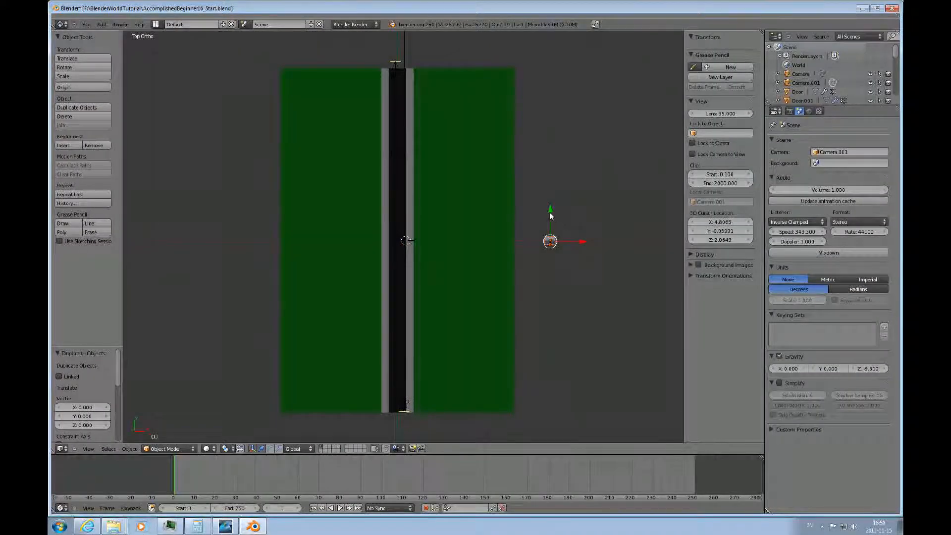
{"action": "left_click_drag", "start_coordinate": [549, 242], "coordinate": [550, 208]}
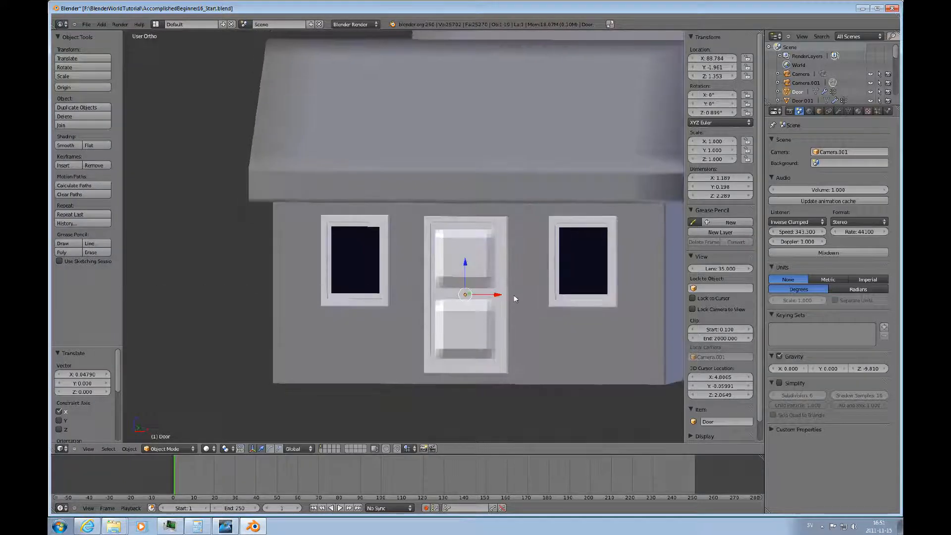
- Zoom out to top view and duplicate the selected house parts again
{"action": "scroll", "scroll_direction": "down", "scroll_amount": 3}
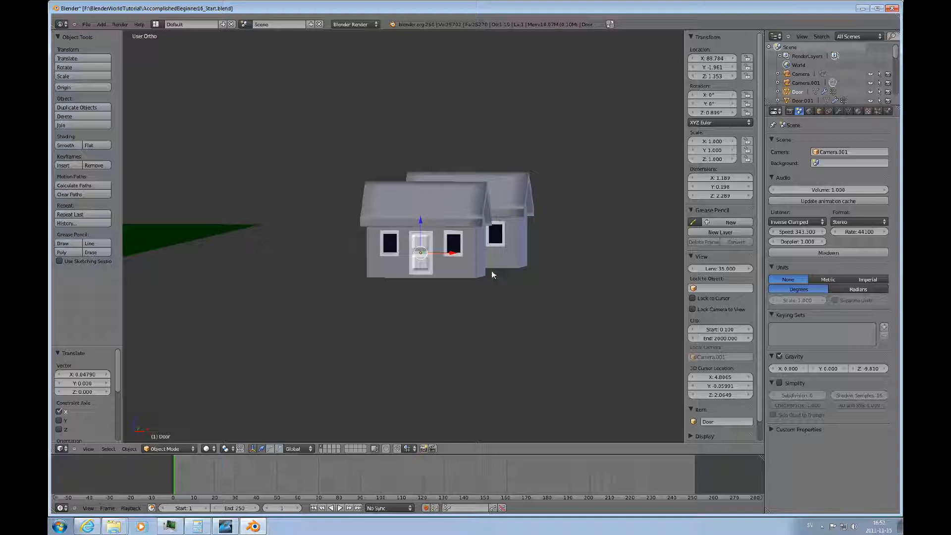
{"action": "key", "text": "7"}
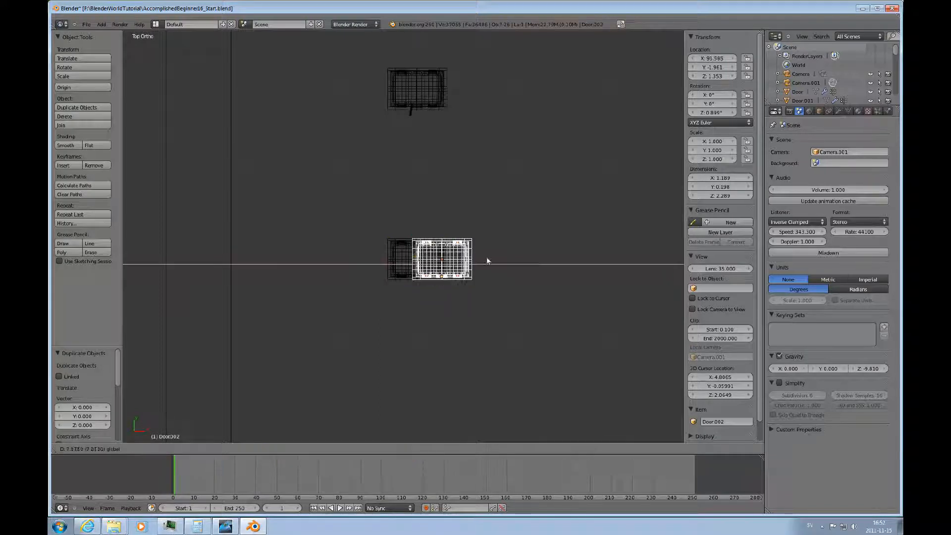
- Position the new copy, then delete the extra house so only two remain
{"action": "left_click_drag", "start_coordinate": [442, 257], "coordinate": [517, 258]}
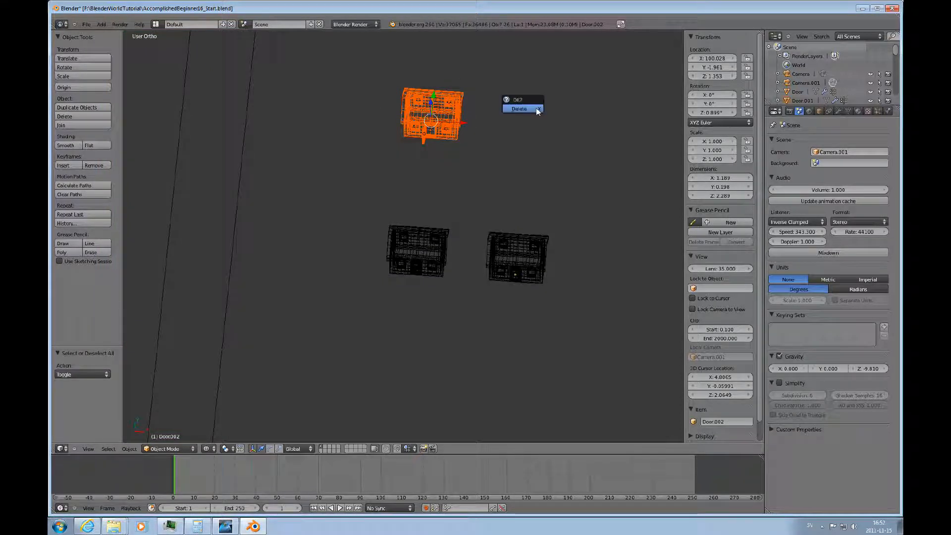
{"action": "left_click", "coordinate": [518, 108]}
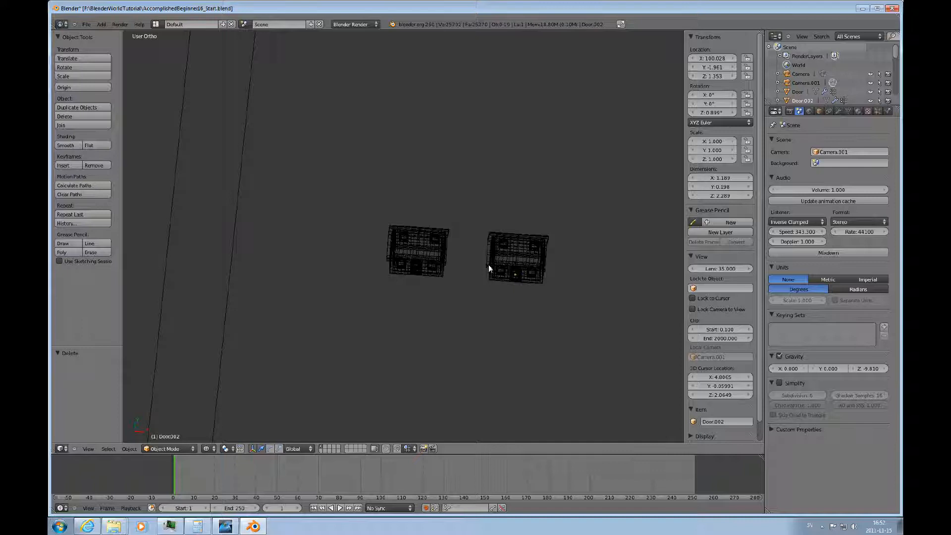
{"action": "mouse_move", "coordinate": [469, 248]}
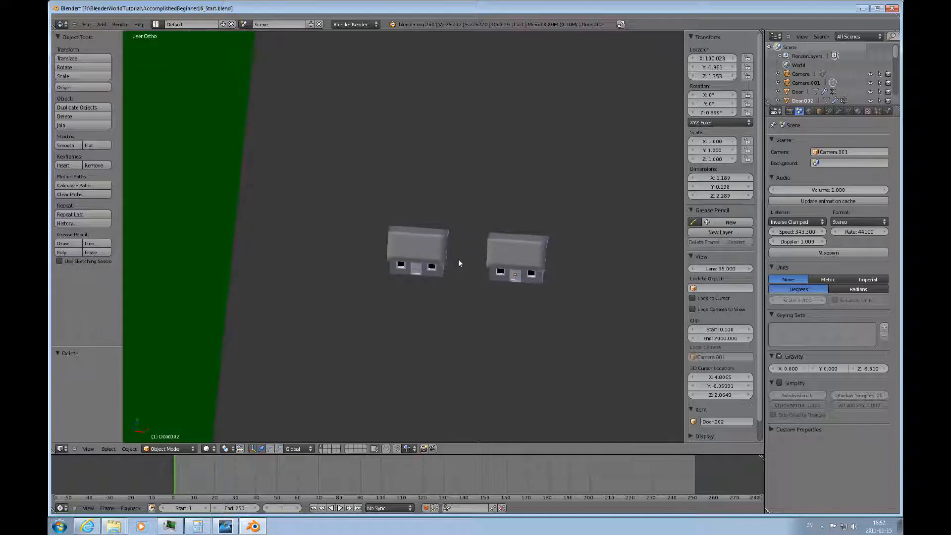
- Join the selected house parts into one object and lift it up off the ground
{"action": "left_click", "coordinate": [417, 263]}
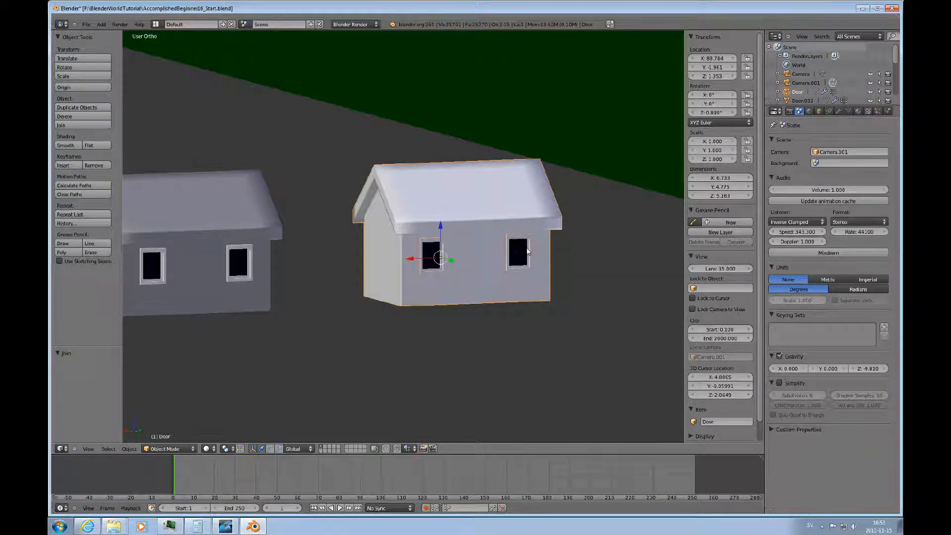
{"action": "left_click_drag", "start_coordinate": [452, 257], "coordinate": [454, 166]}
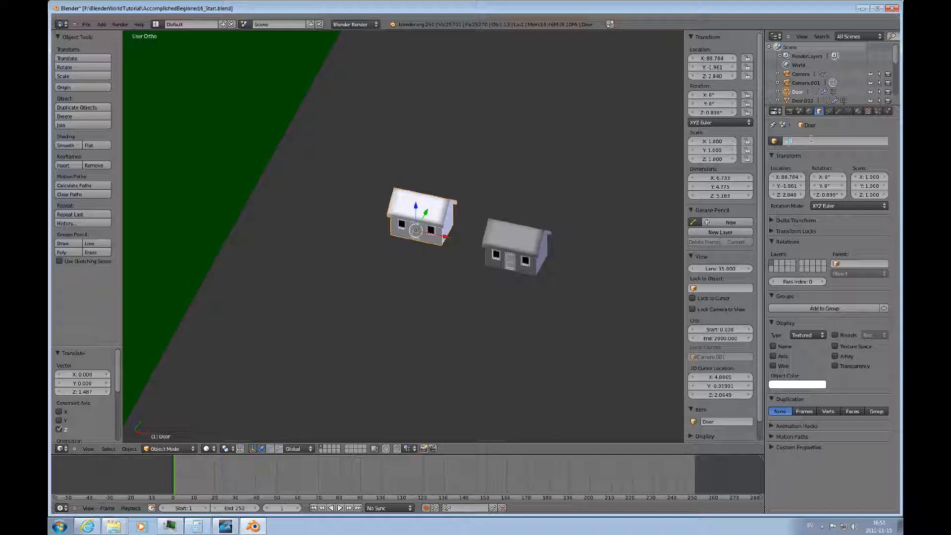
- Rename the joined object to House in the Object properties
{"action": "type", "text": "House"}
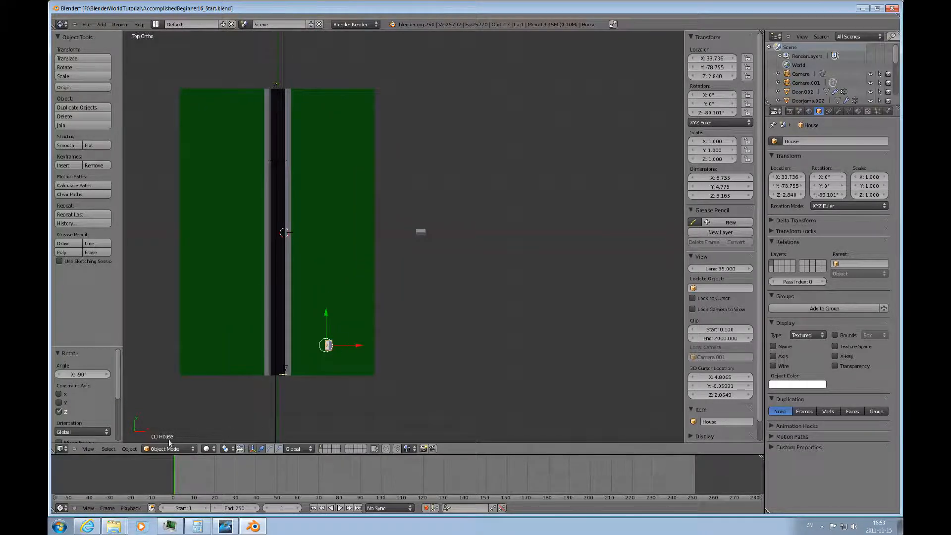
- Set the House's origin to its geometry via Object > Transform > Origin to Geometry
{"action": "left_click", "coordinate": [129, 448]}
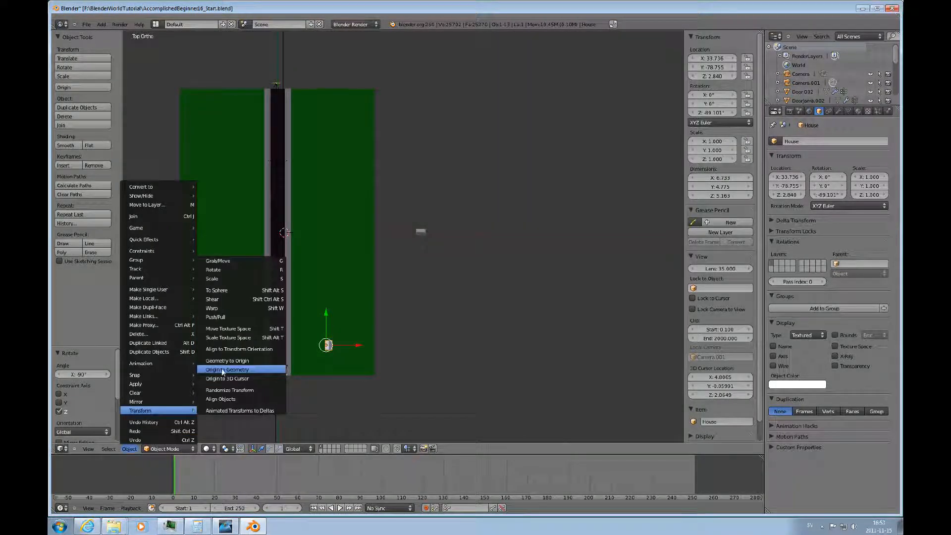
{"action": "left_click", "coordinate": [227, 370]}
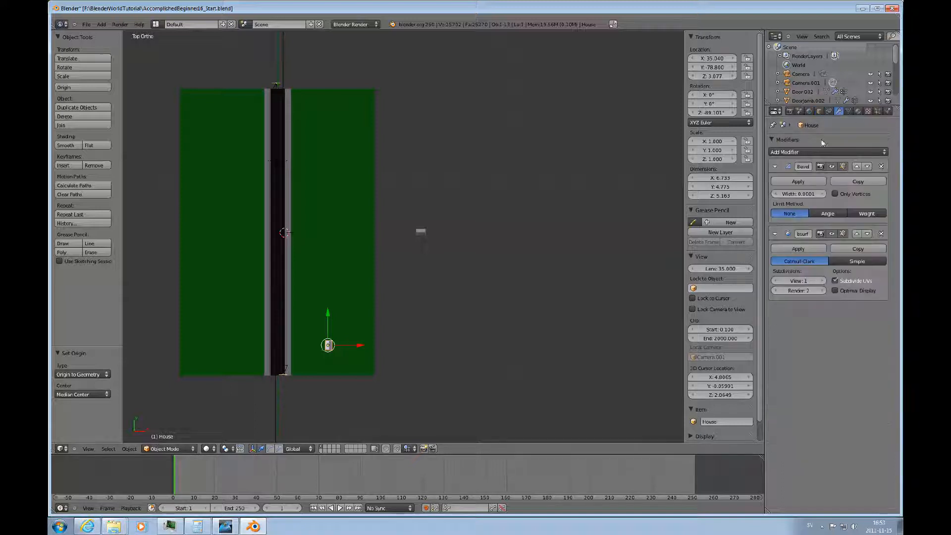
- Add an Array modifier with Relative Offset 4 and Count 7 so houses line the road
{"action": "left_click", "coordinate": [795, 152]}
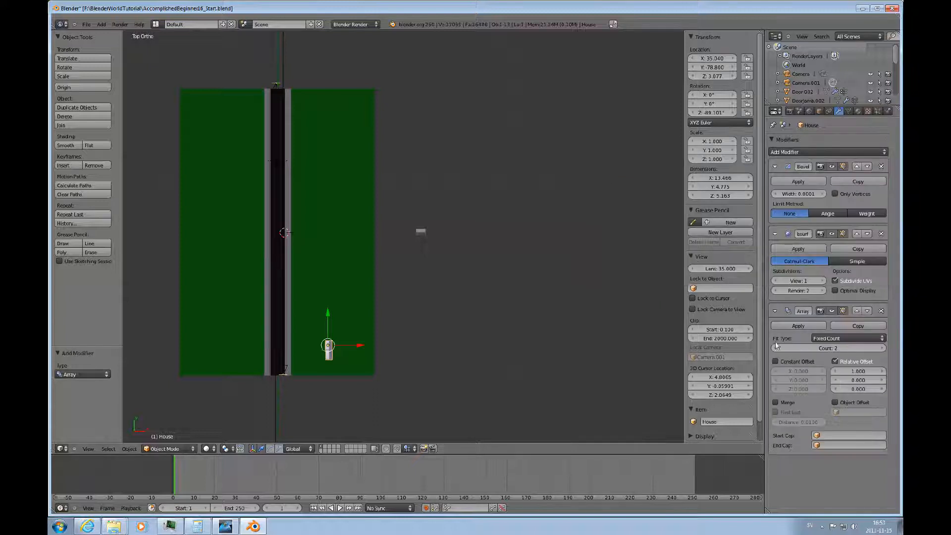
{"action": "left_click", "coordinate": [835, 361]}
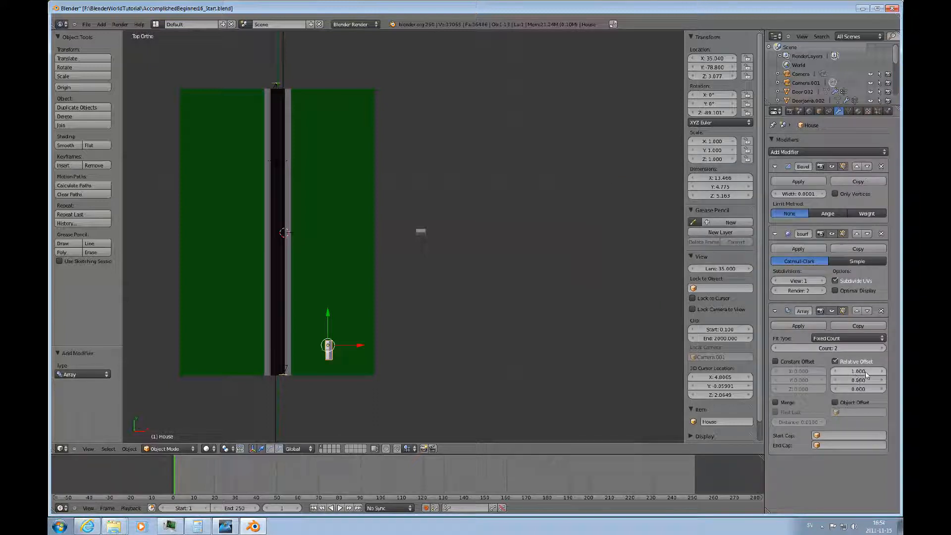
{"action": "left_click", "coordinate": [855, 371]}
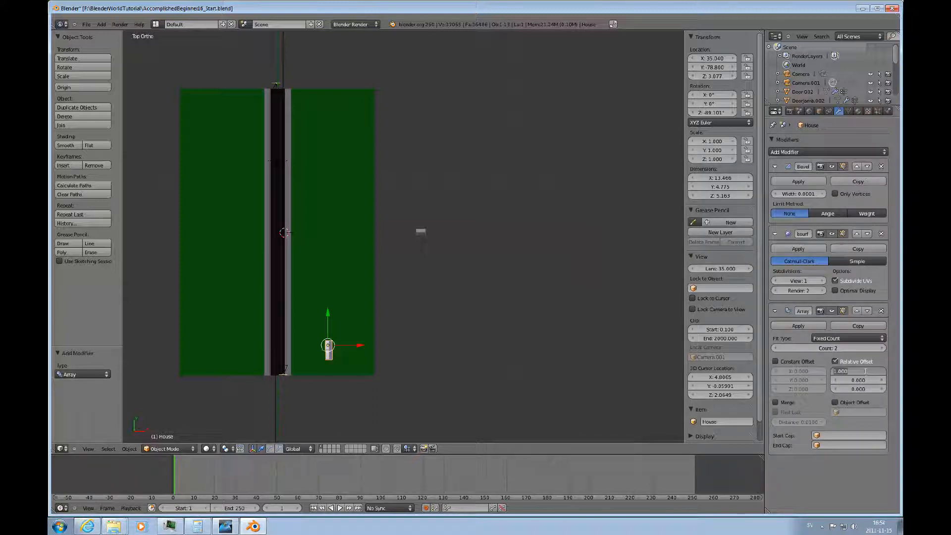
{"action": "left_click", "coordinate": [857, 370]}
{"action": "type", "text": "3.000"}
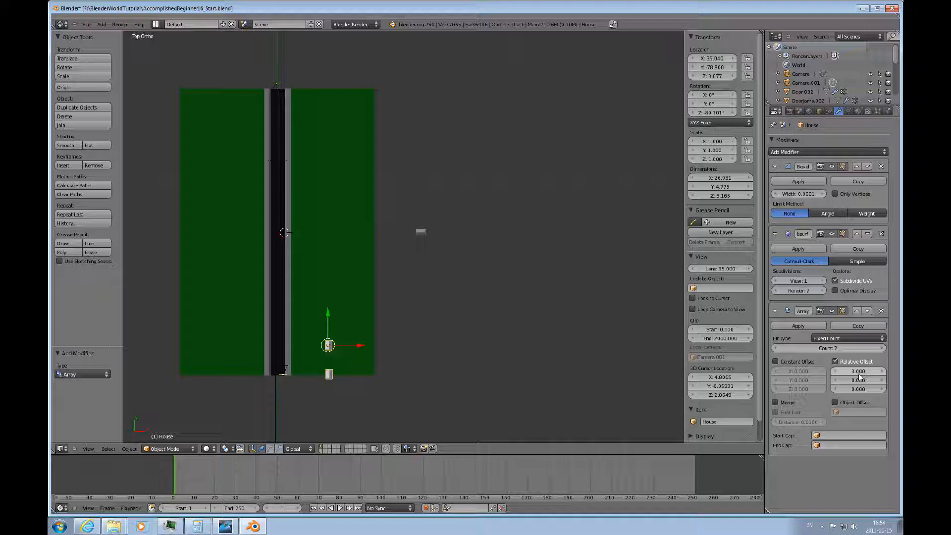
{"action": "mouse_move", "coordinate": [860, 372]}
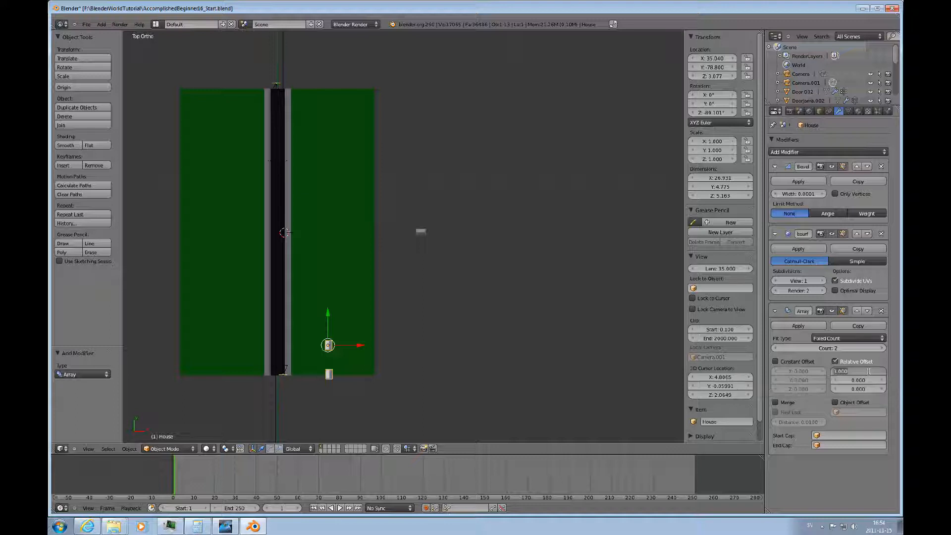
{"action": "left_click", "coordinate": [841, 371]}
{"action": "type", "text": "4.000"}
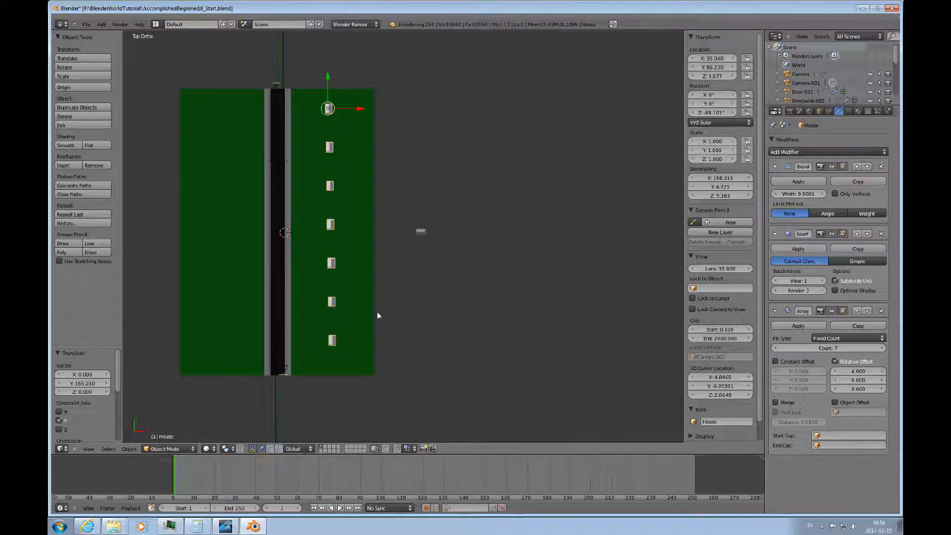
{"action": "mouse_move", "coordinate": [354, 279]}
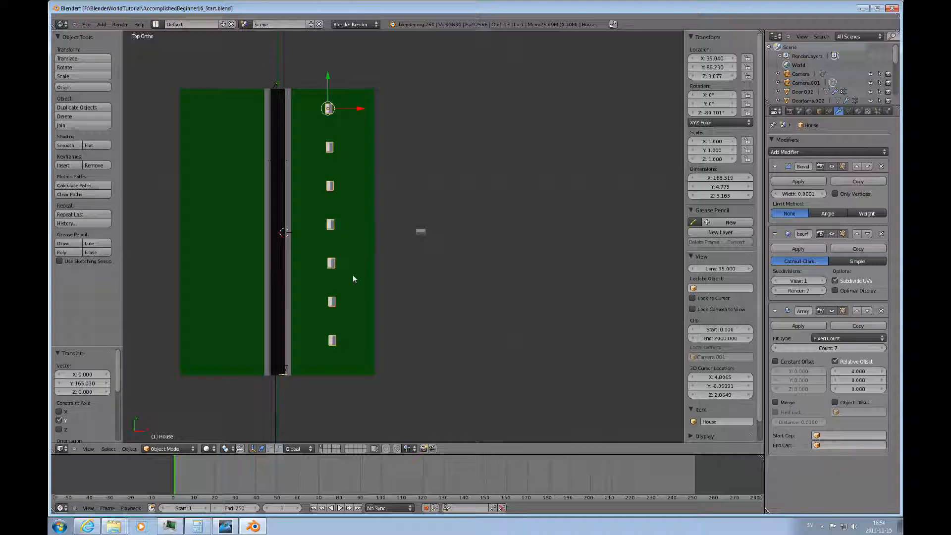
{"action": "mouse_move", "coordinate": [367, 224]}
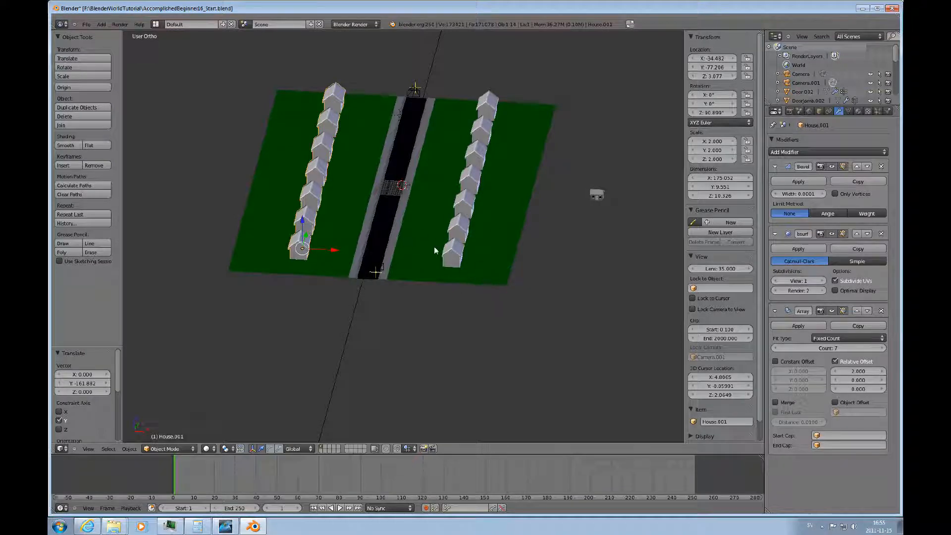
{"action": "mouse_move", "coordinate": [495, 126]}
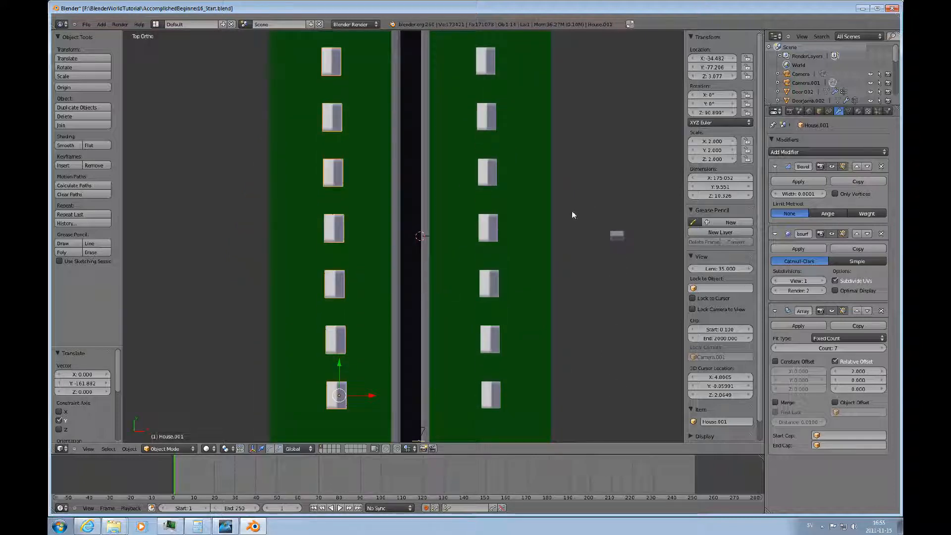
{"action": "mouse_move", "coordinate": [447, 265]}
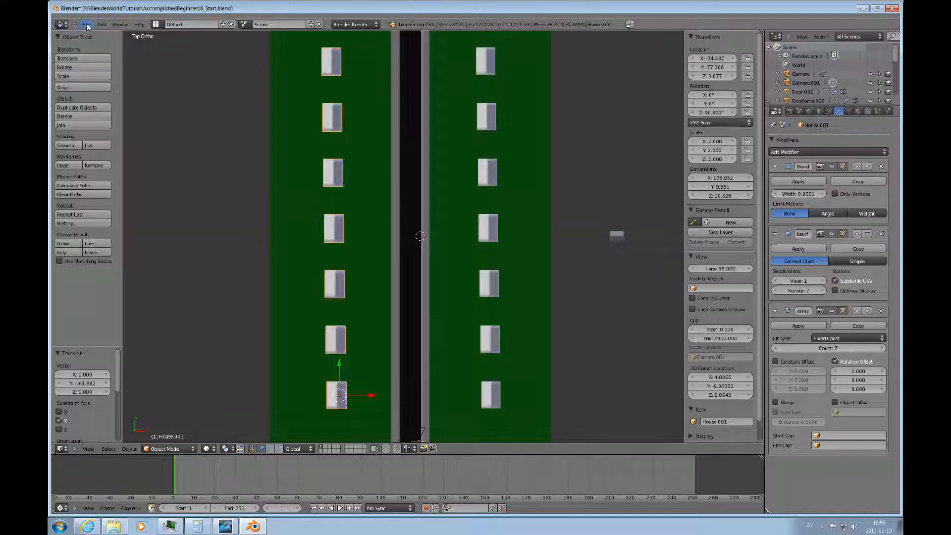
- Start File > Append and browse into the car .blend file's Object folder
{"action": "left_click", "coordinate": [87, 24]}
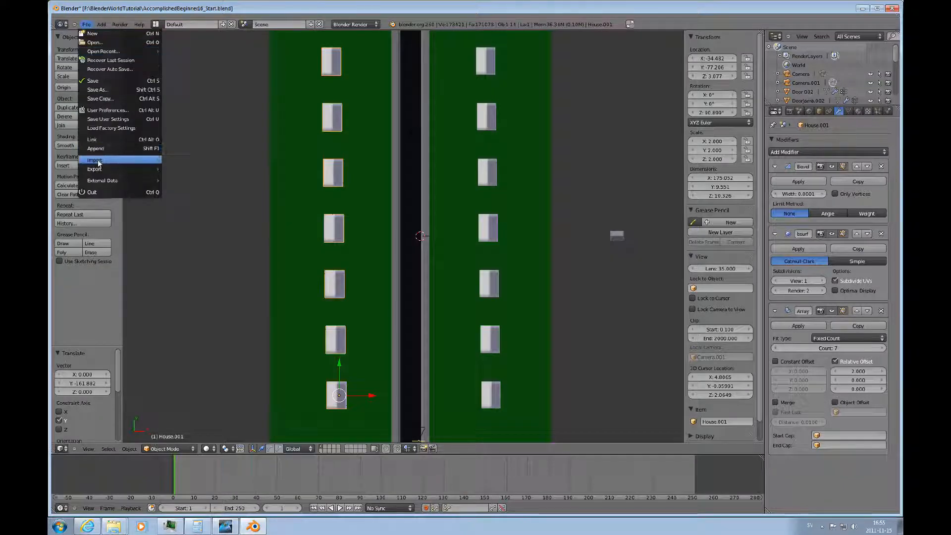
{"action": "left_click", "coordinate": [95, 148]}
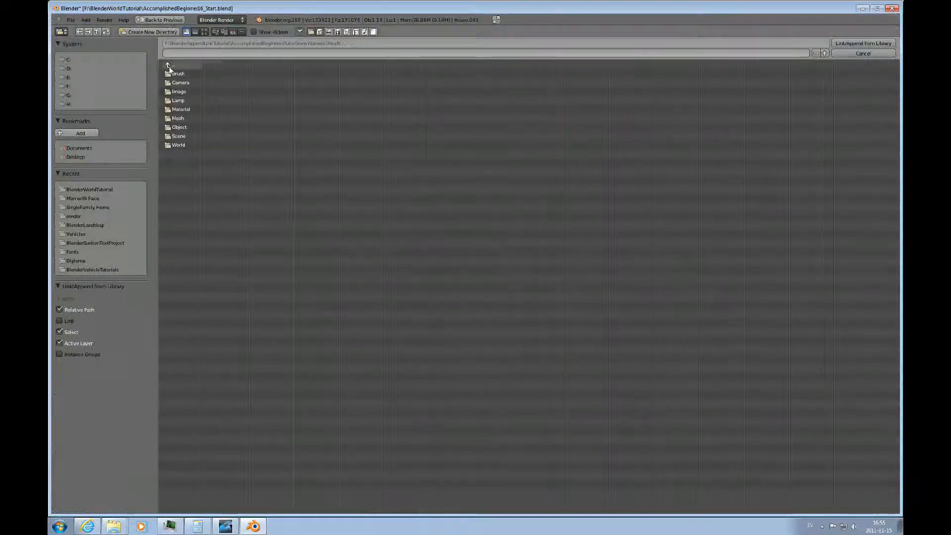
{"action": "left_click", "coordinate": [175, 66]}
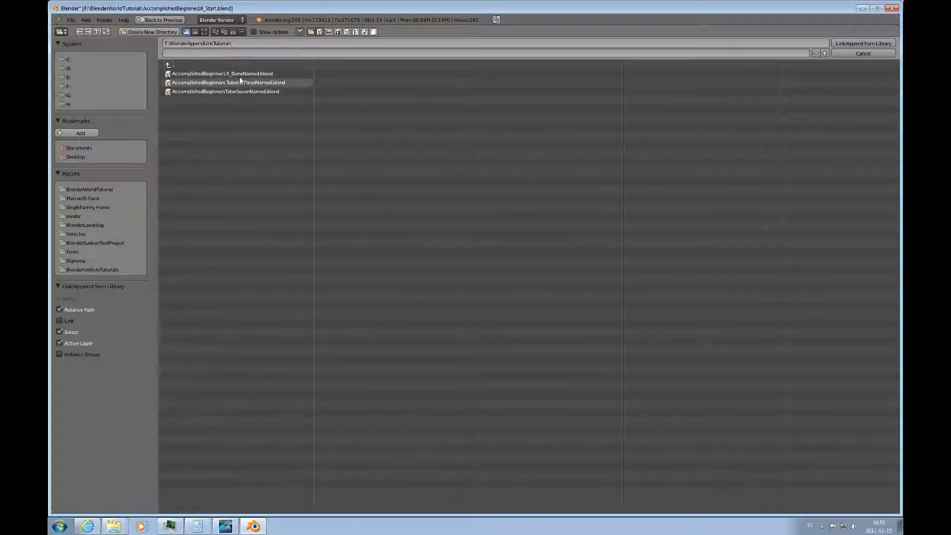
{"action": "double_click", "coordinate": [221, 74]}
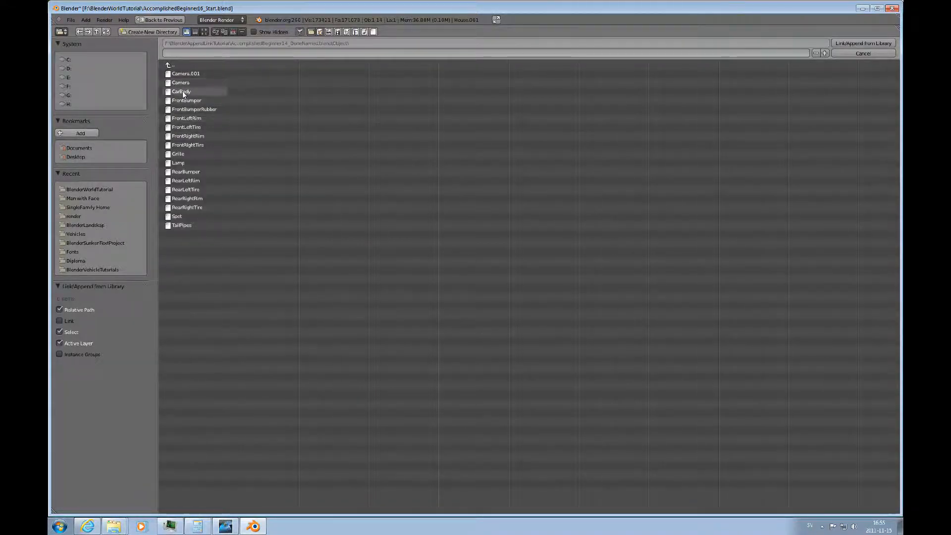
- Append CarBody, tires, rims, Grille, RearBumper and TailPipes into the street scene
{"action": "left_click", "coordinate": [182, 91]}
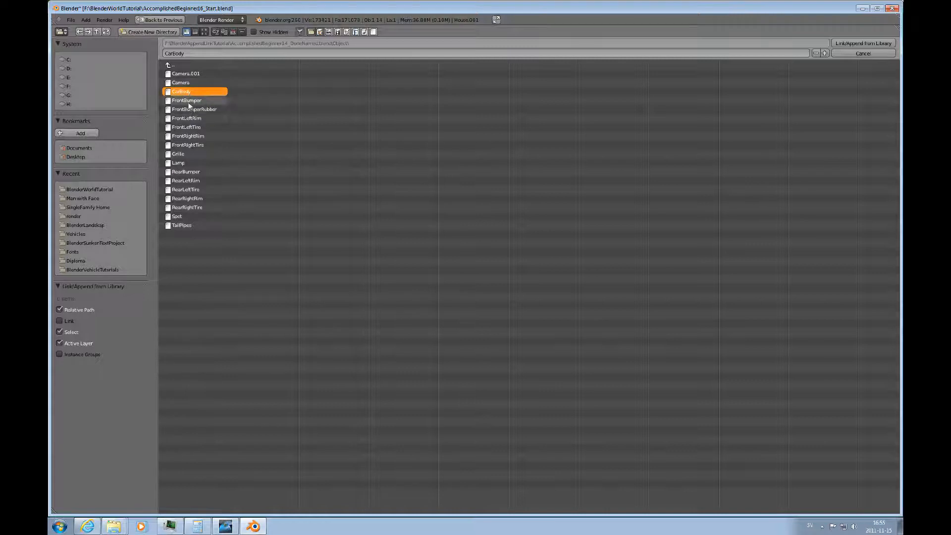
{"action": "left_click", "coordinate": [194, 109]}
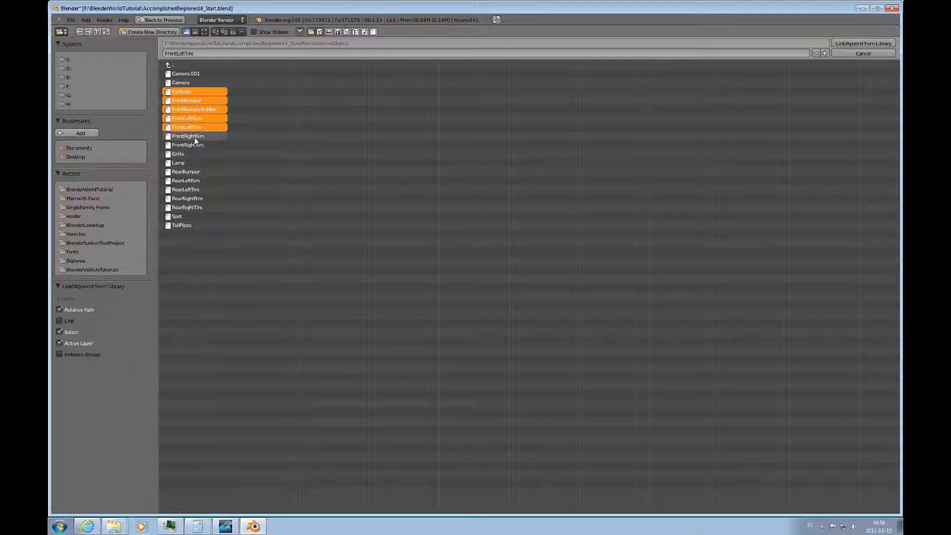
{"action": "left_click", "coordinate": [177, 154]}
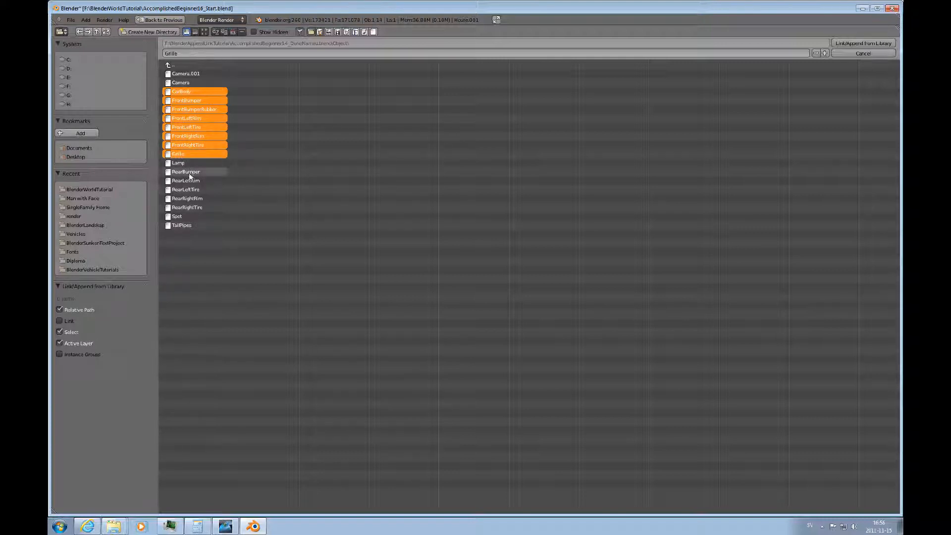
{"action": "left_click", "coordinate": [185, 180]}
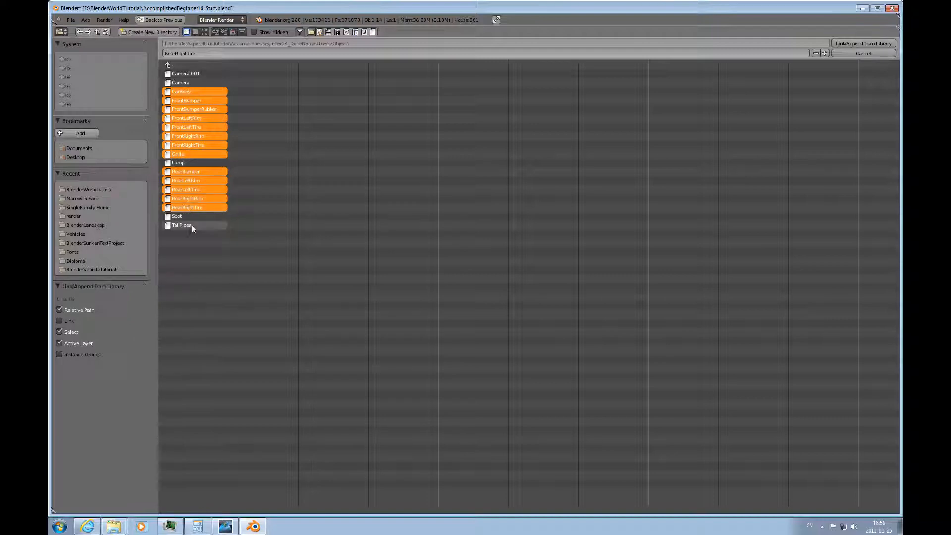
{"action": "left_click", "coordinate": [183, 225]}
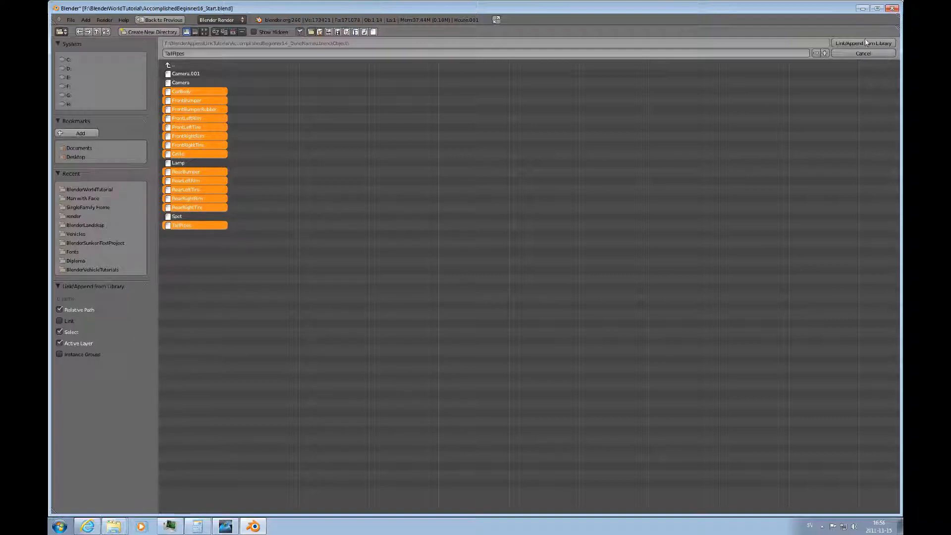
{"action": "left_click", "coordinate": [863, 42]}
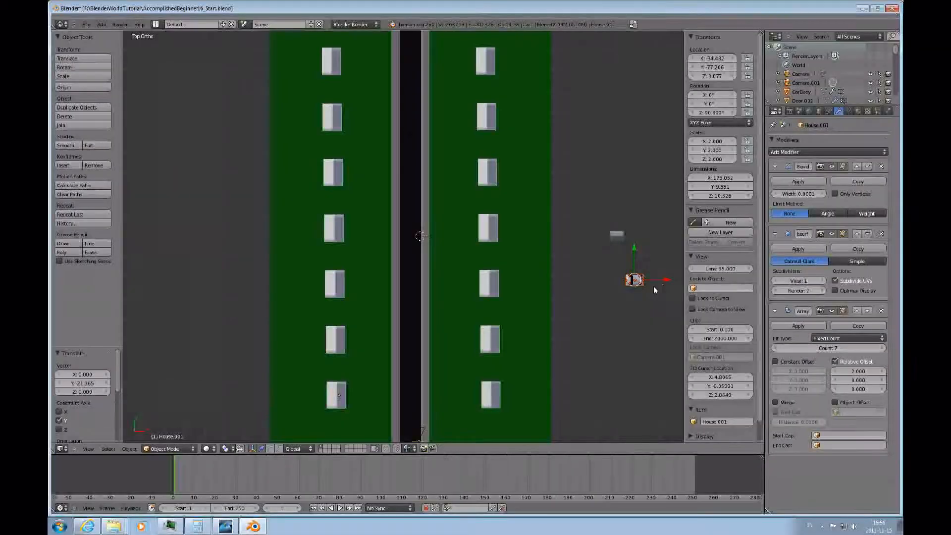
- Zoom to the appended car, select its body and nudge it slightly upward
{"action": "left_click_drag", "start_coordinate": [634, 279], "coordinate": [612, 280]}
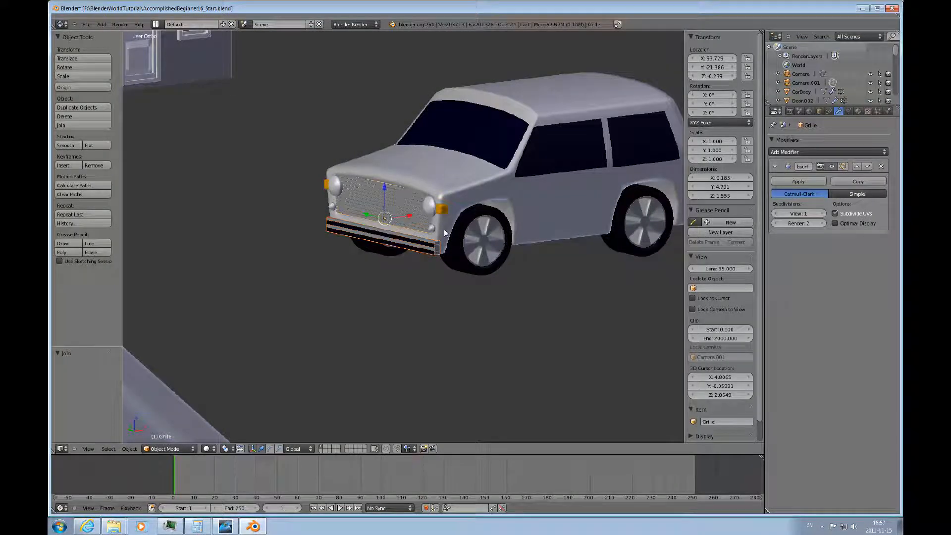
{"action": "left_click", "coordinate": [469, 195]}
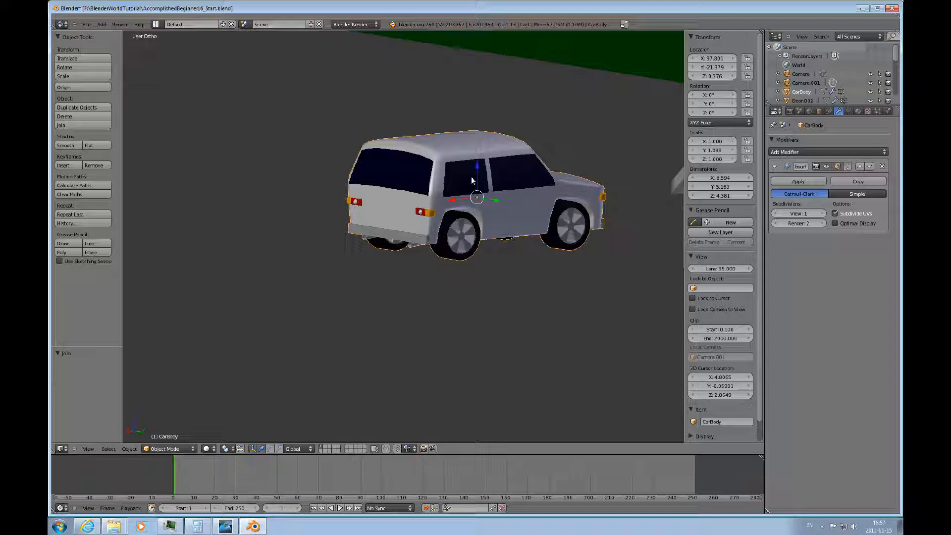
{"action": "left_click_drag", "start_coordinate": [477, 182], "coordinate": [477, 197]}
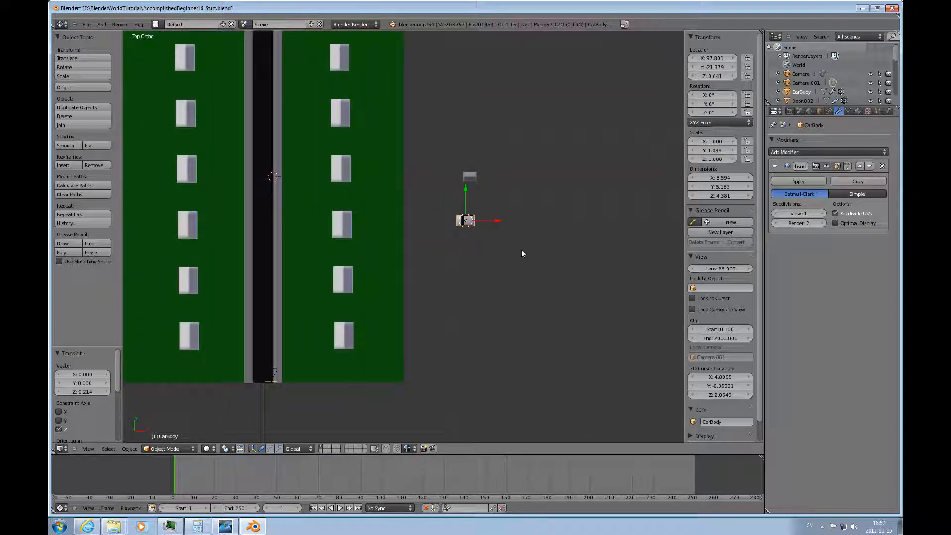
{"action": "mouse_move", "coordinate": [546, 351]}
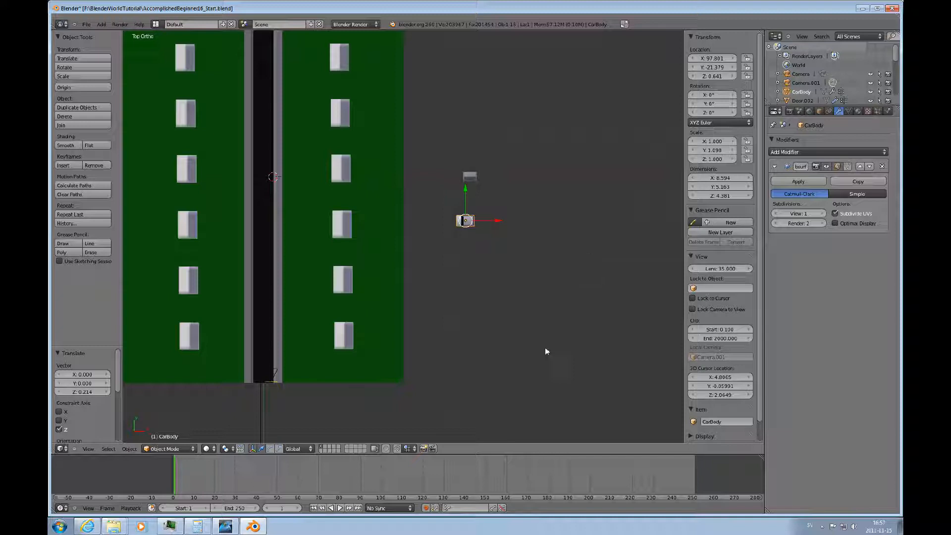
{"action": "mouse_move", "coordinate": [489, 227]}
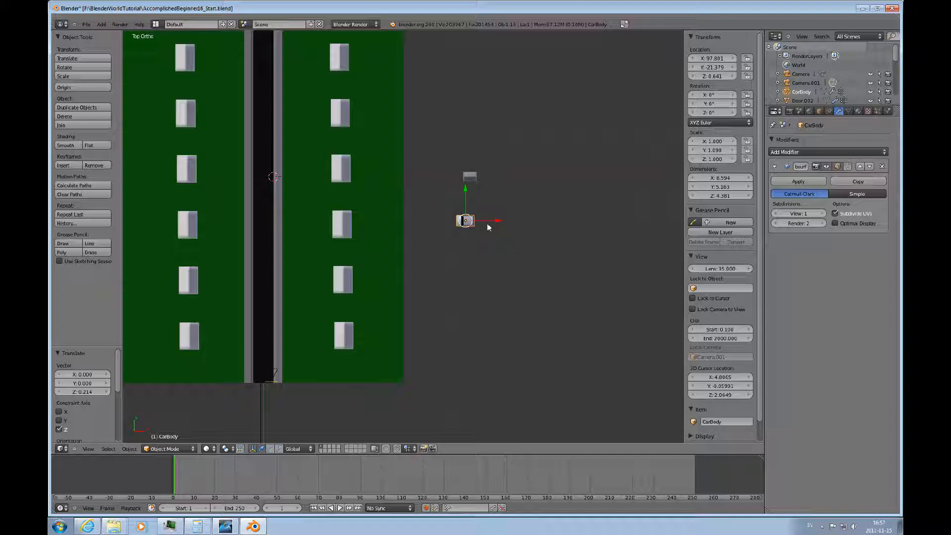
{"action": "mouse_move", "coordinate": [497, 223]}
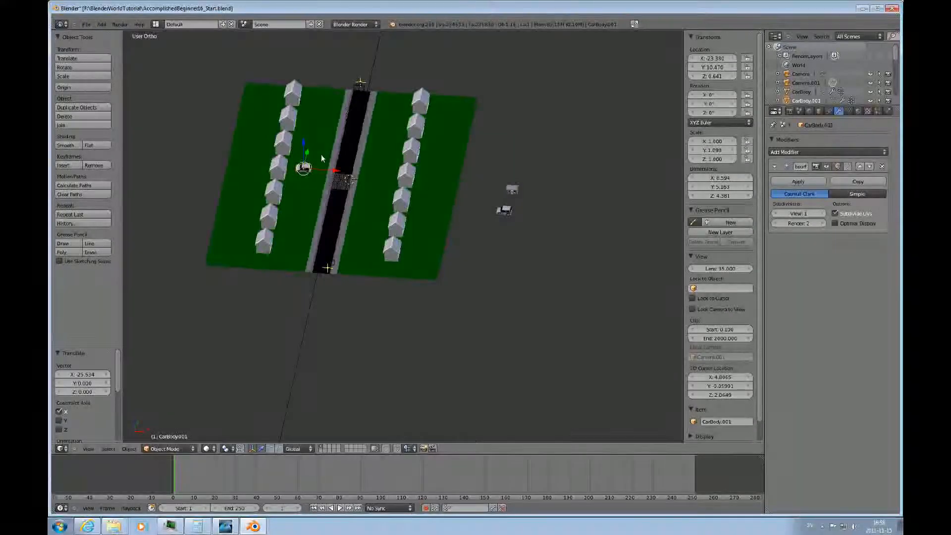
- Duplicate the car beside the houses and move the copy onto the road
{"action": "key", "text": "KP_1"}
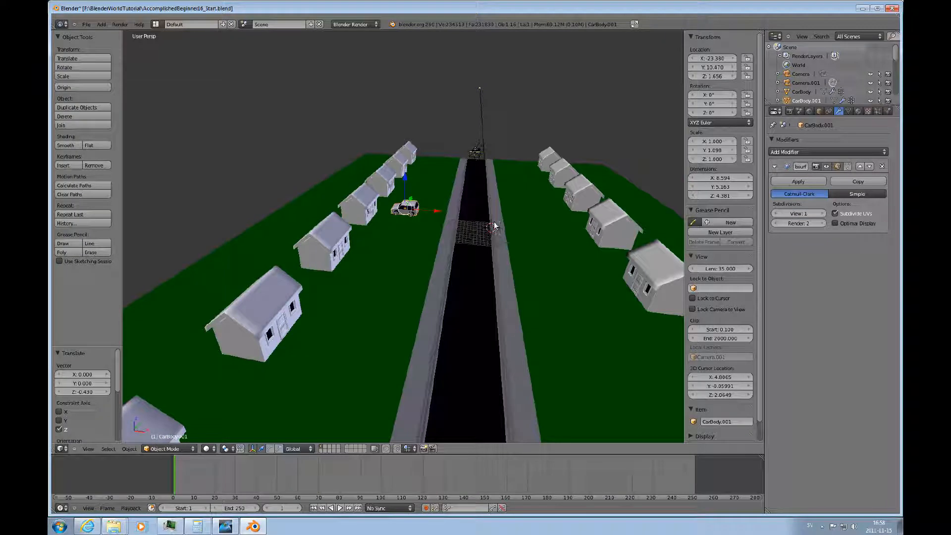
{"action": "key", "text": "7"}
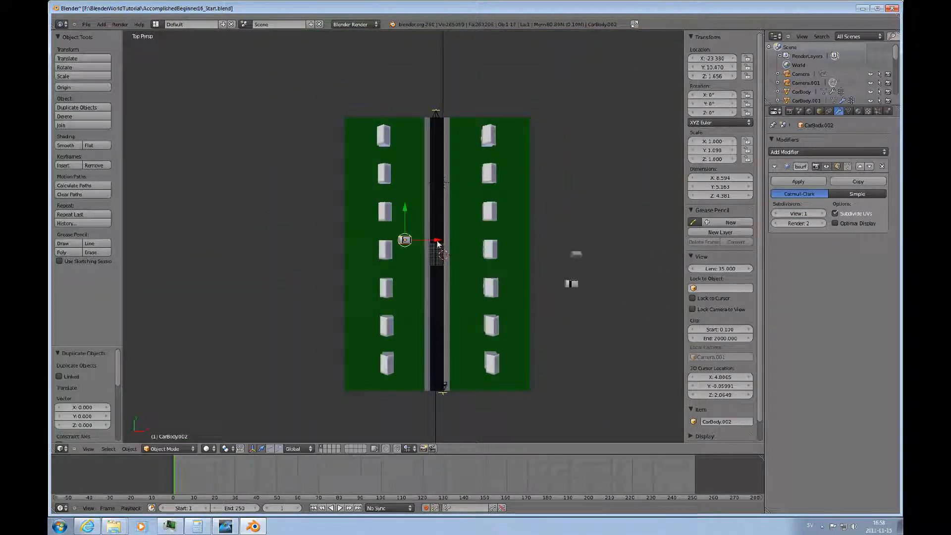
{"action": "left_click_drag", "start_coordinate": [405, 240], "coordinate": [442, 240]}
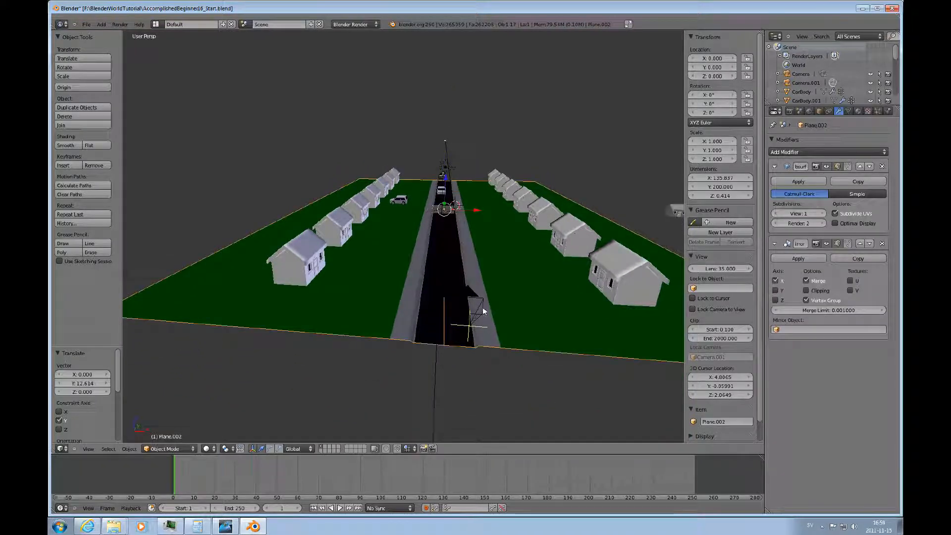
- Select the camera and view the street through it from the road's near end
{"action": "left_click", "coordinate": [470, 309]}
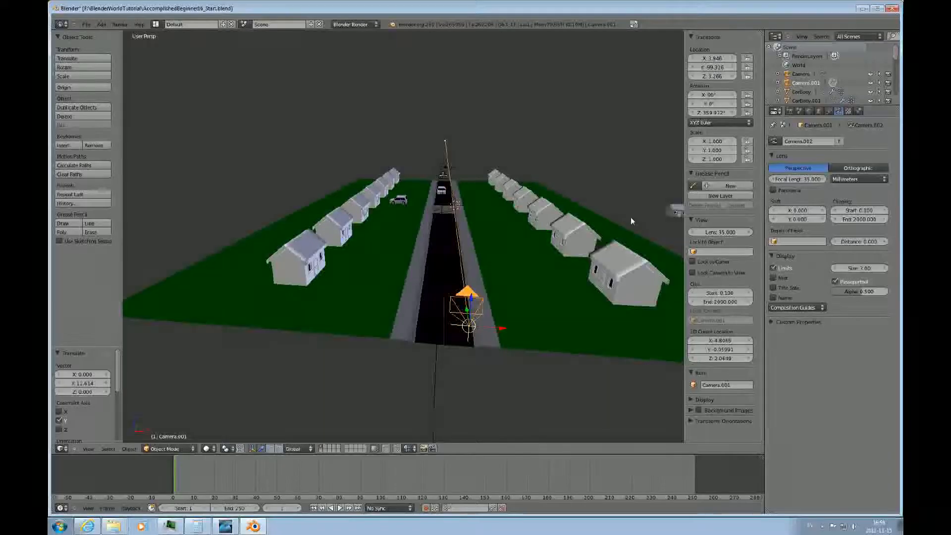
{"action": "key", "text": "KP_0"}
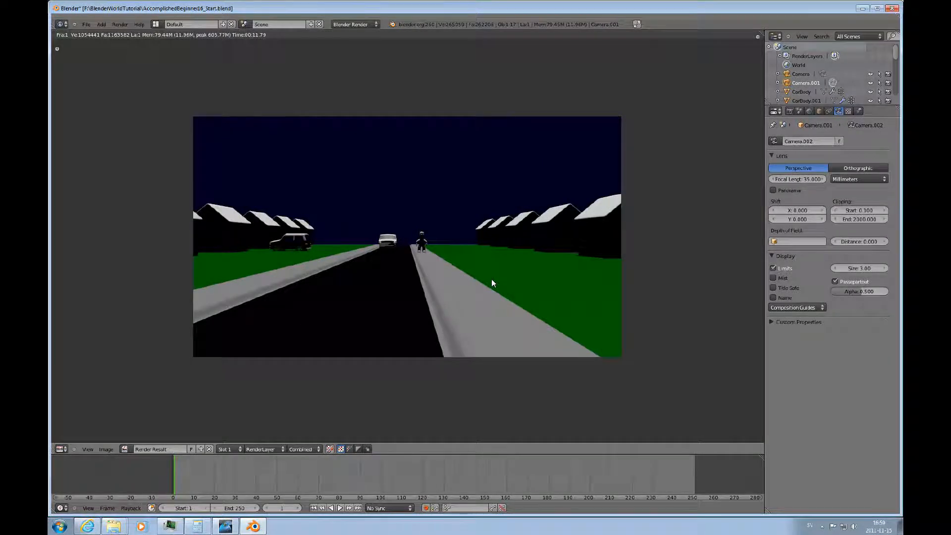
{"action": "mouse_move", "coordinate": [544, 287]}
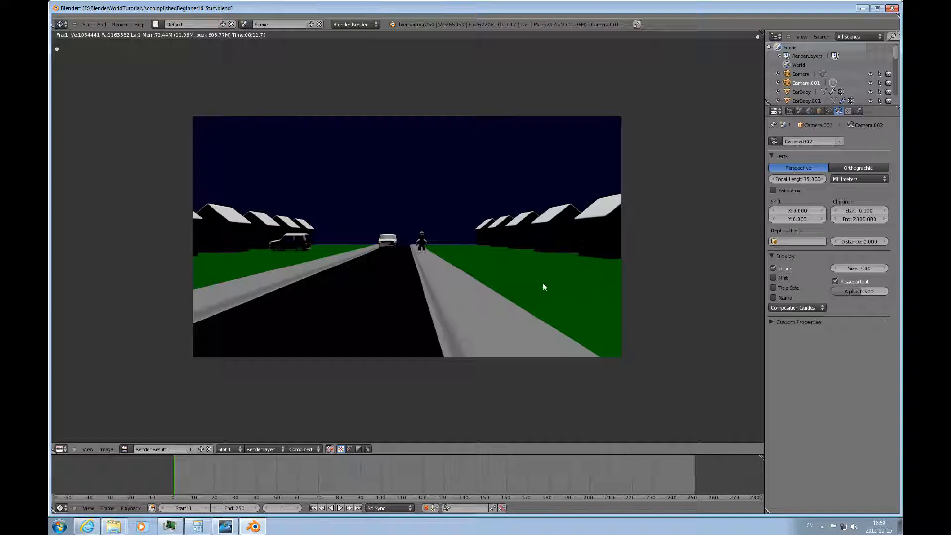
{"action": "mouse_move", "coordinate": [429, 250]}
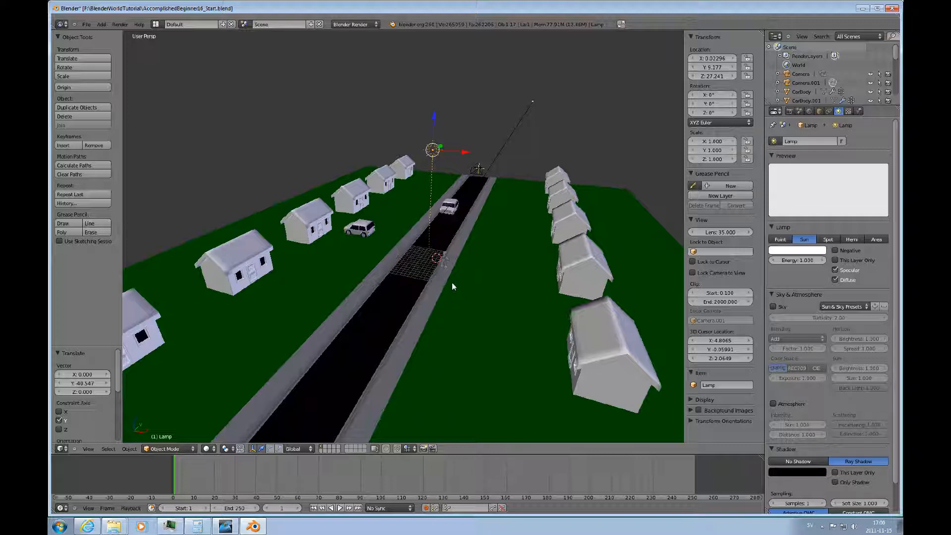
{"action": "mouse_move", "coordinate": [477, 239]}
{"action": "type", "text": "AccomplishedBeginner16_Done.blend"}
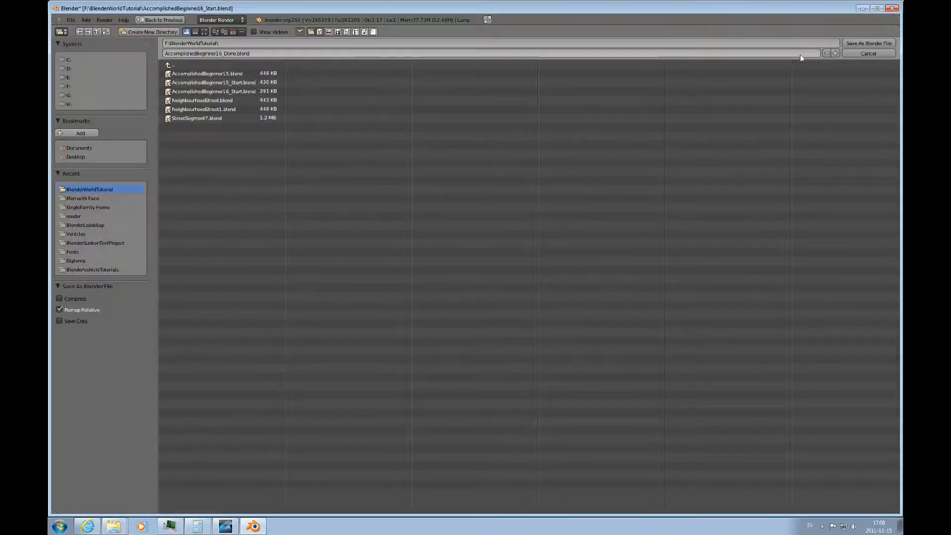
- Save the scene as AccomplishedBeginner16_Done.blend
{"action": "left_click", "coordinate": [869, 43]}
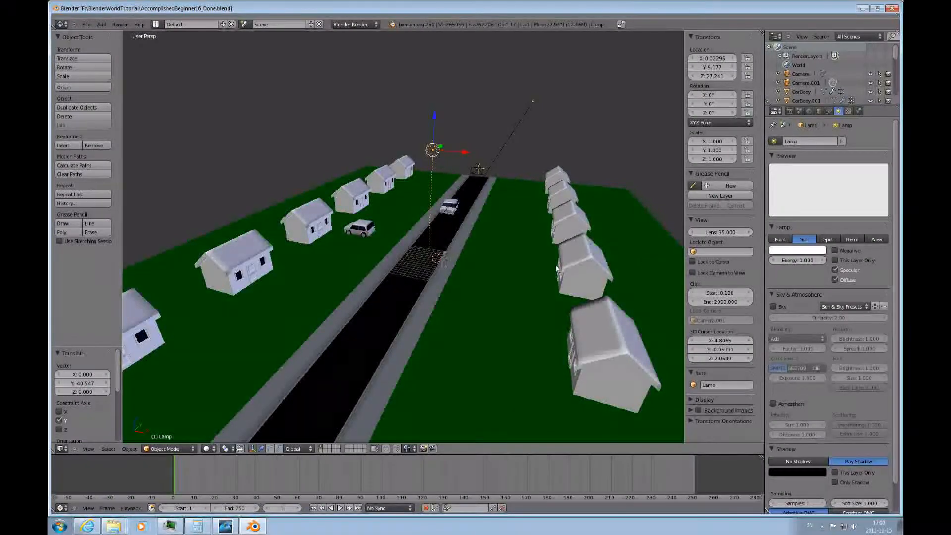